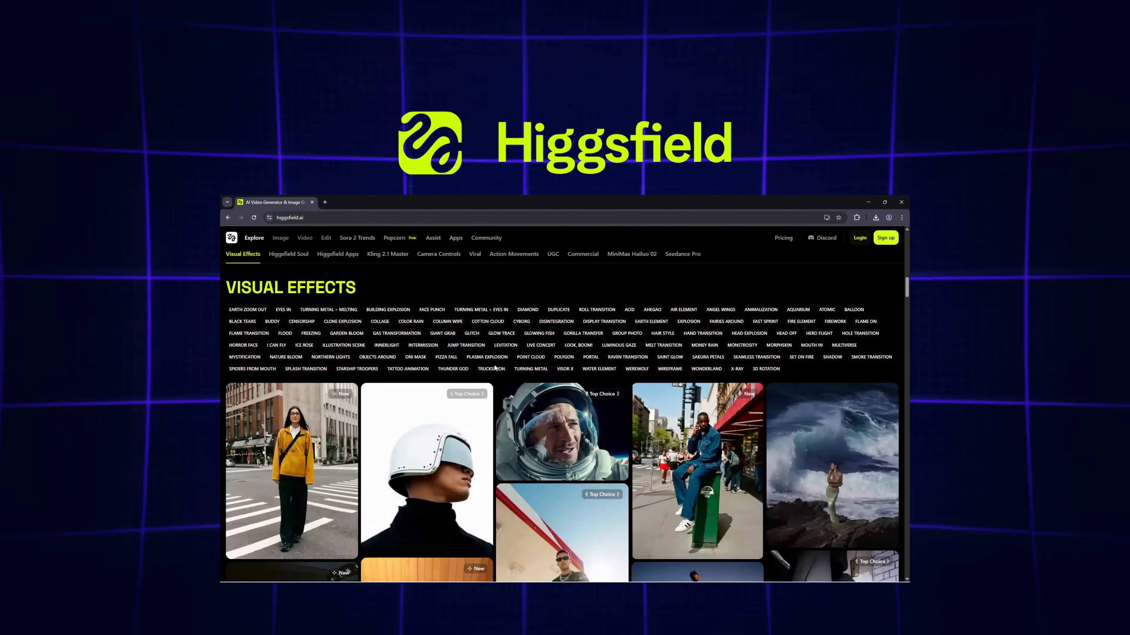
left_click(288, 253)
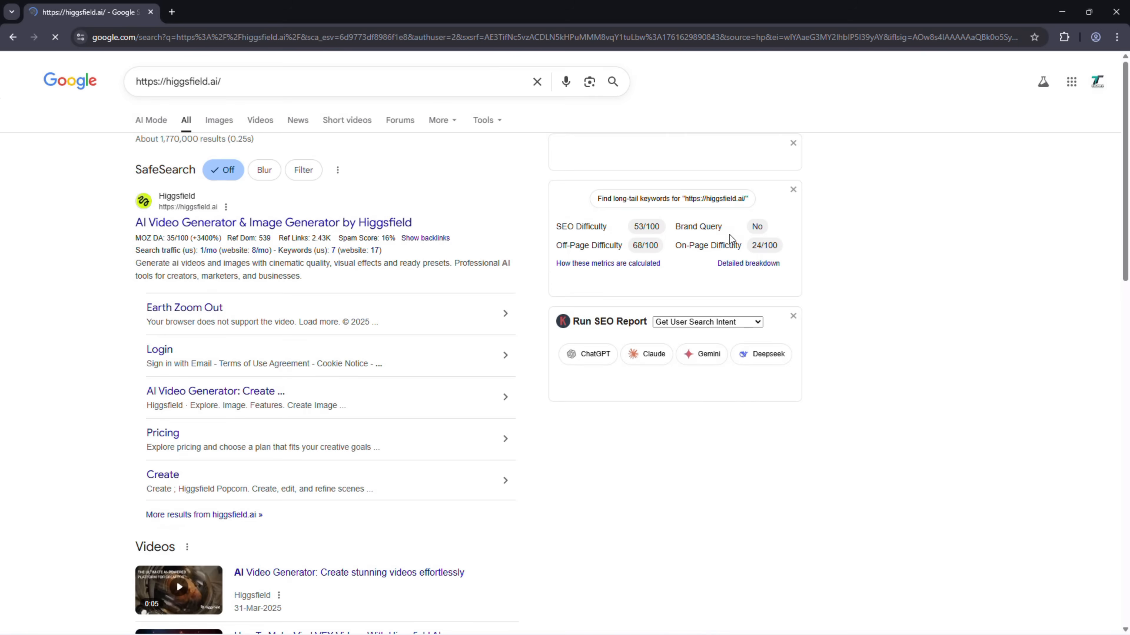
Open higgsfield.ai from the results and sign in to the account with email
left_click(274, 222)
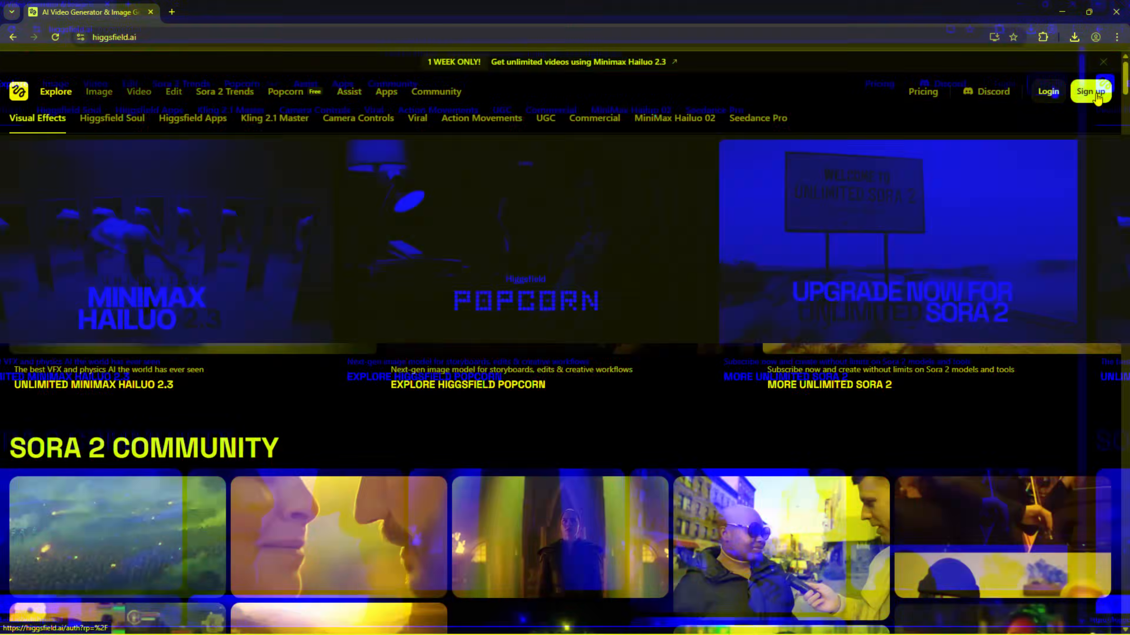
left_click(1090, 92)
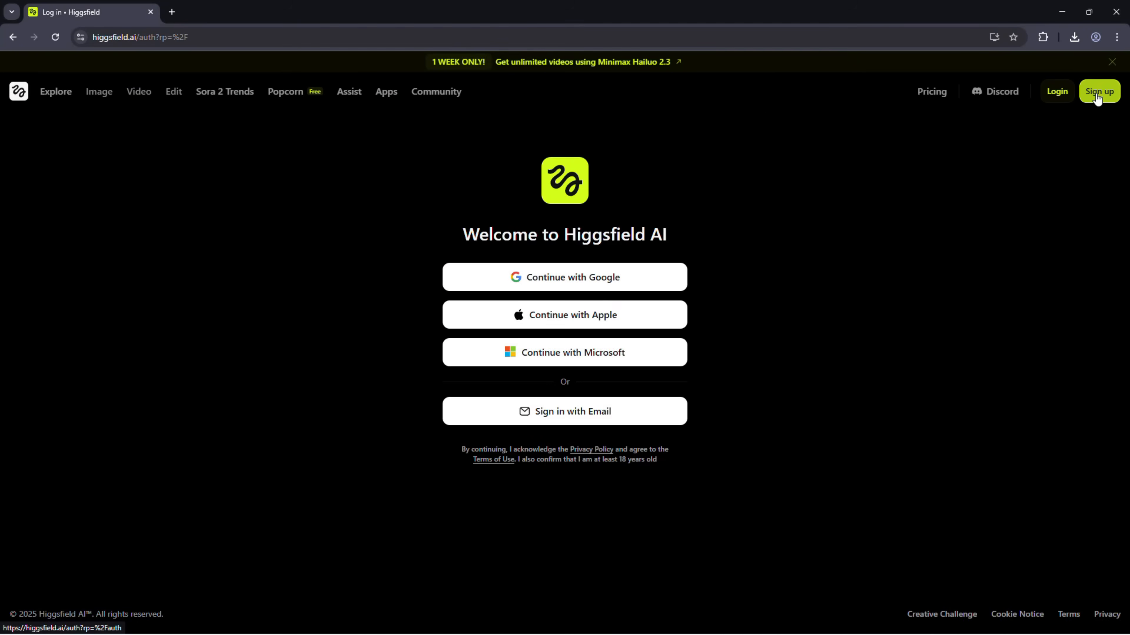
mouse_move(637, 280)
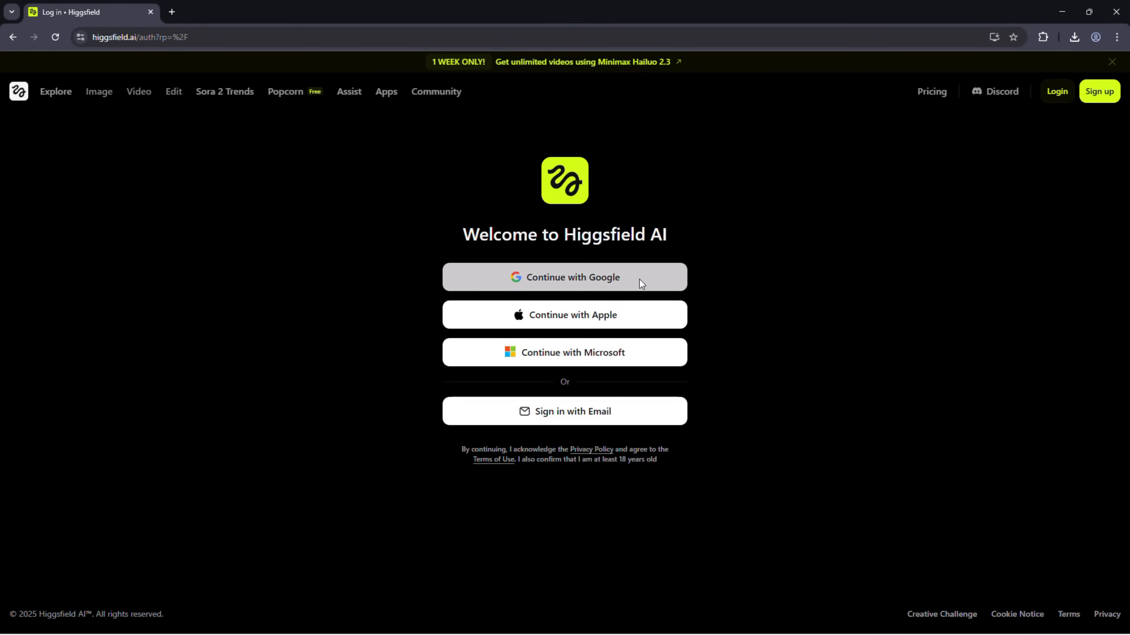
left_click(564, 411)
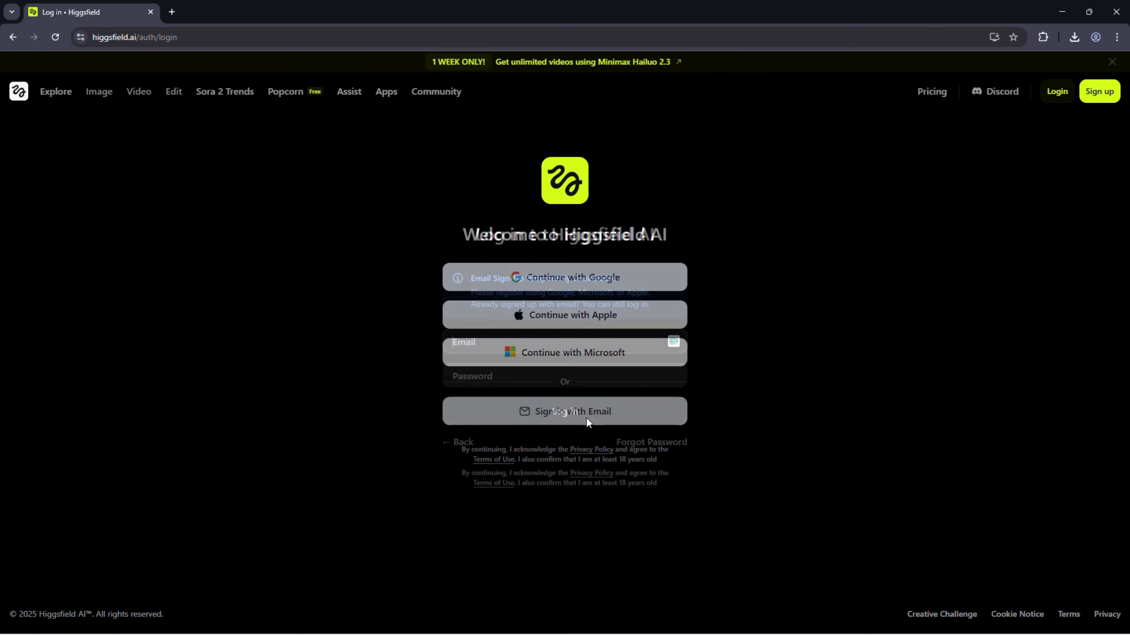
left_click(565, 411)
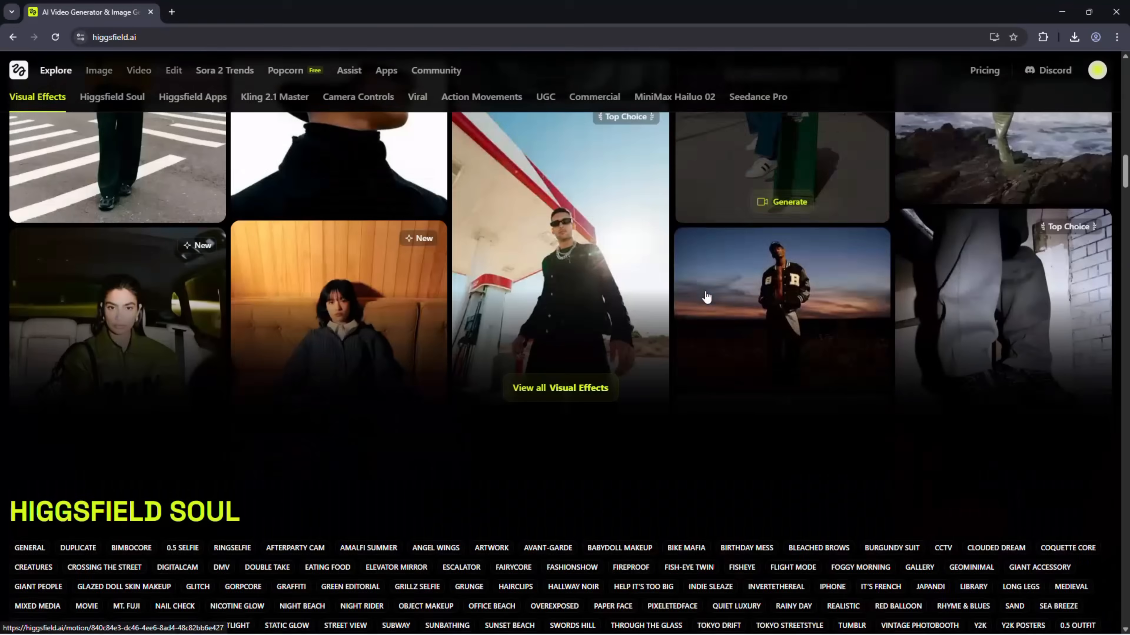
Browse the Explore showcases, then go to Popcorn from the top navigation
scroll("down", 3)
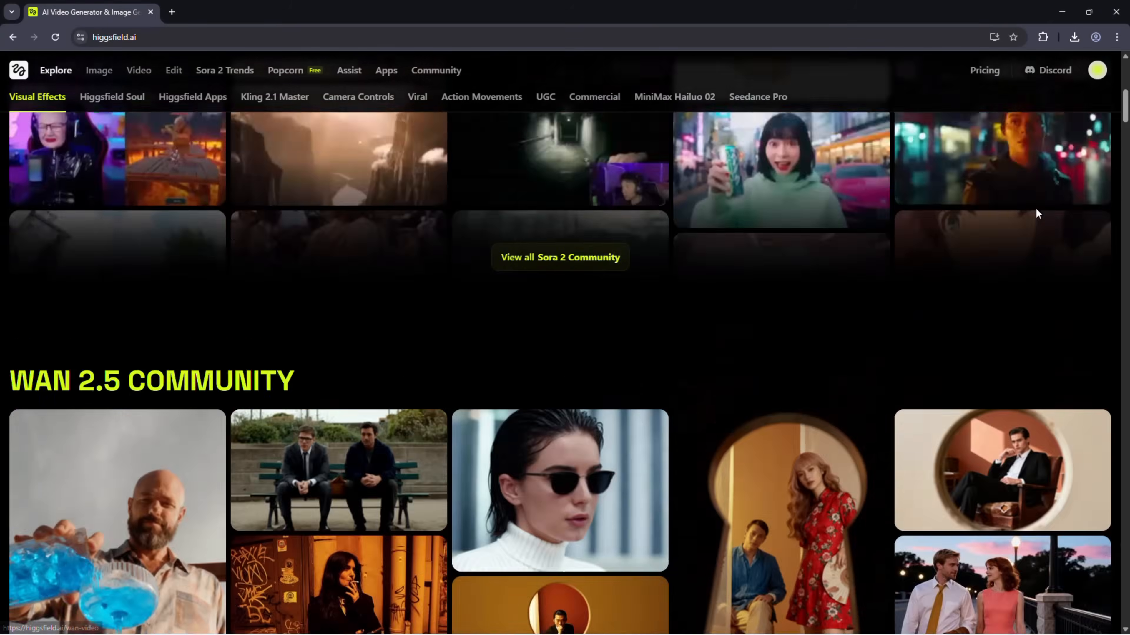
scroll("up", 3)
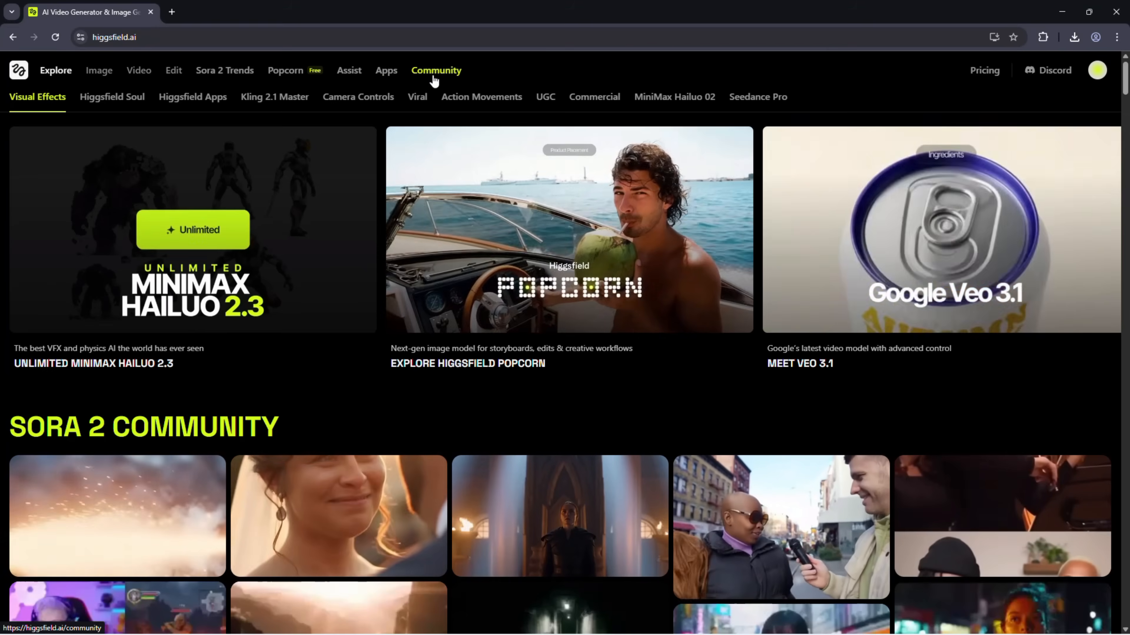
mouse_move(549, 74)
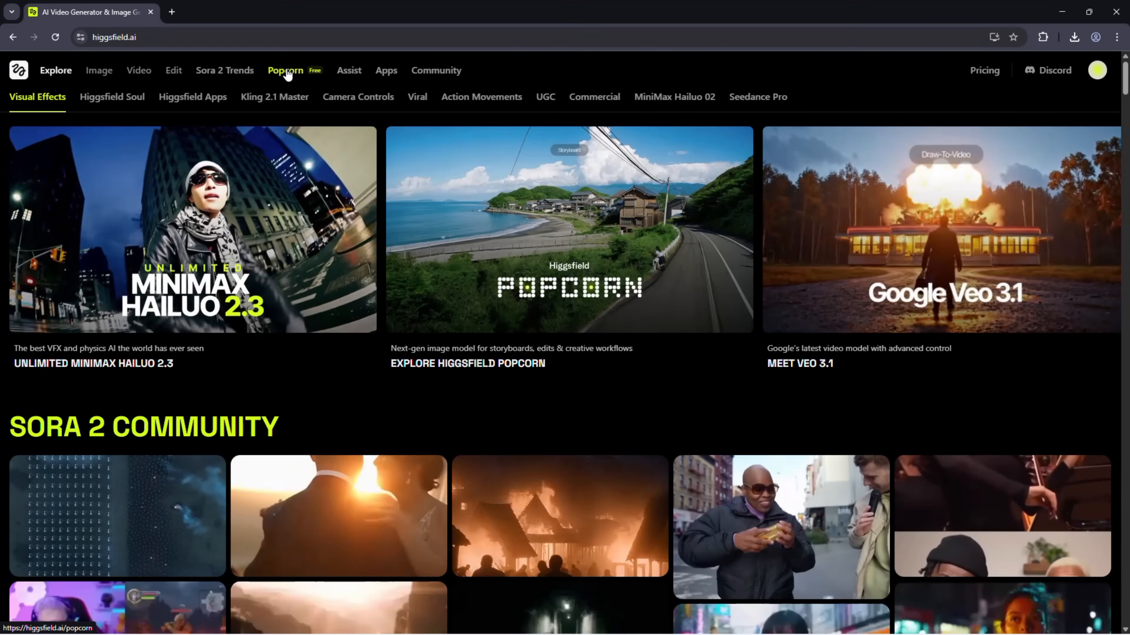
left_click(285, 70)
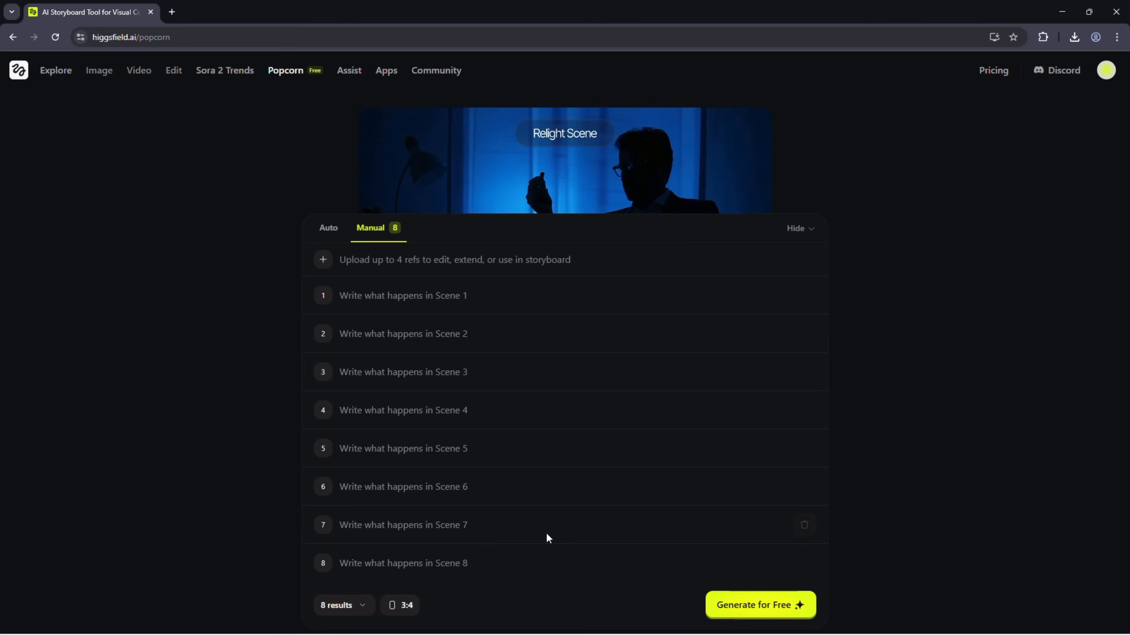
In Manual mode, build a four-scene storyboard with four reference images and generate it for free
left_click(327, 228)
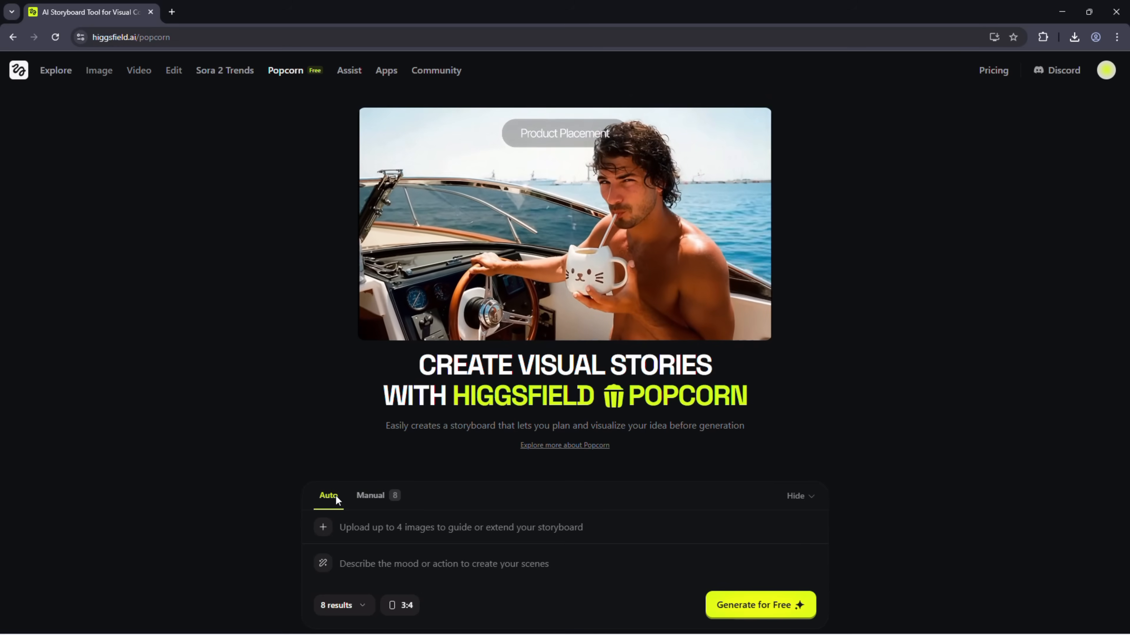
left_click(370, 495)
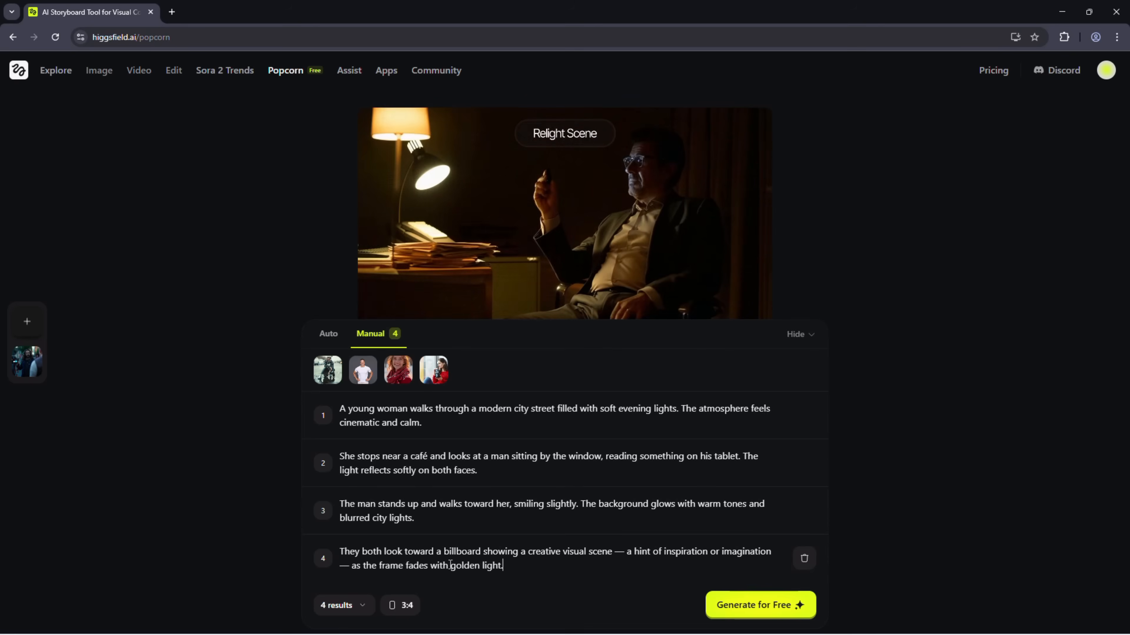
left_click(564, 134)
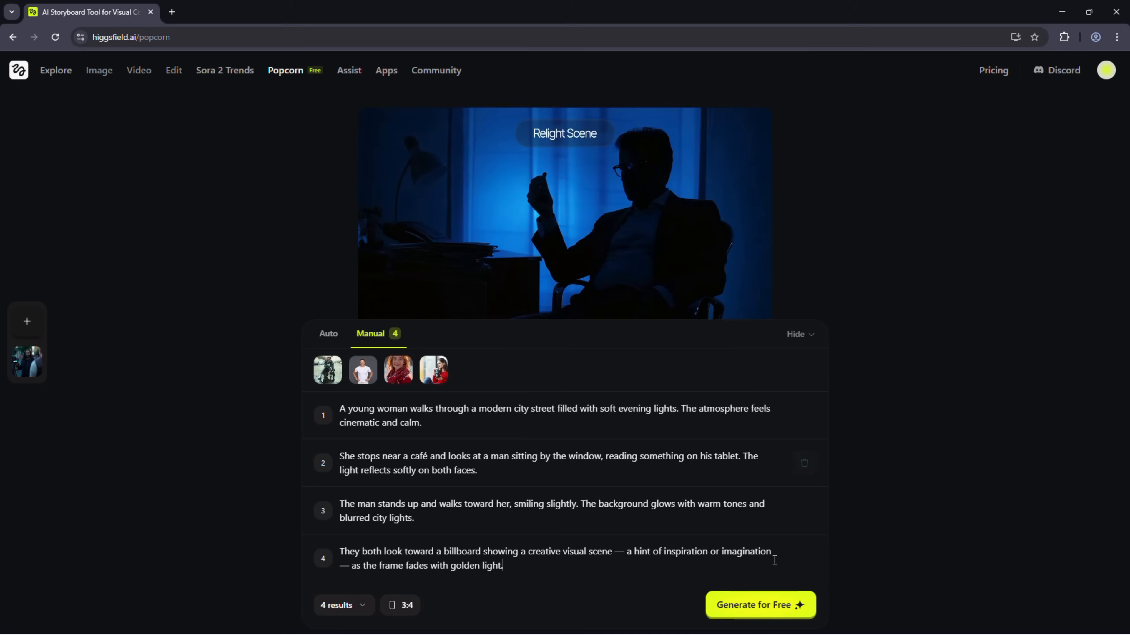
left_click(759, 604)
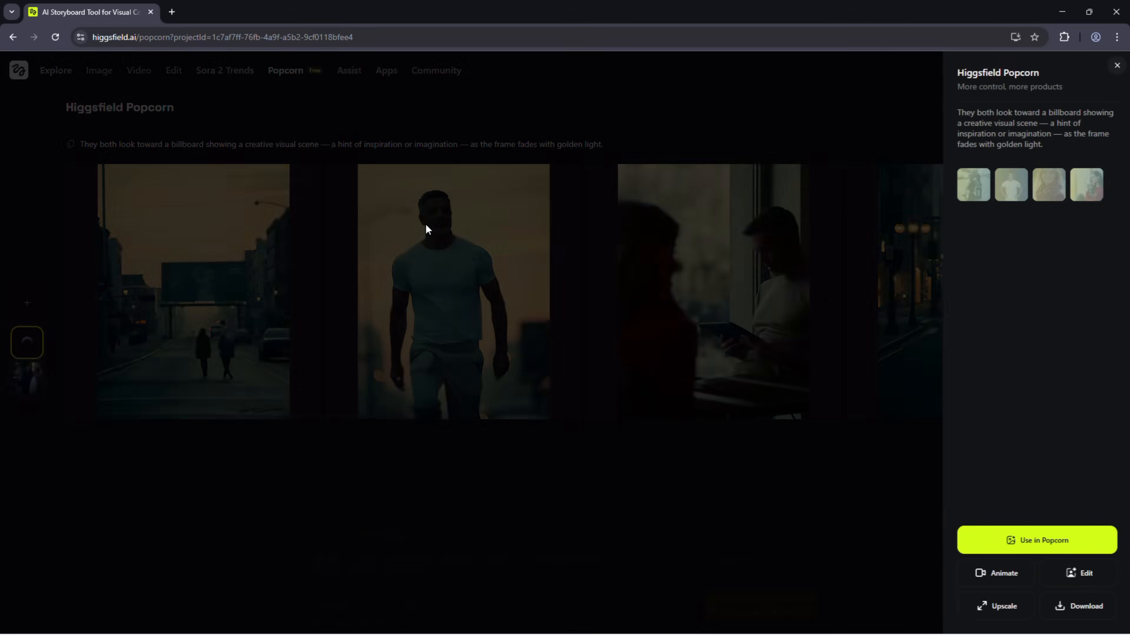
Enlarge two generated frames for inspection, then return to the four-frame gallery
left_click(193, 291)
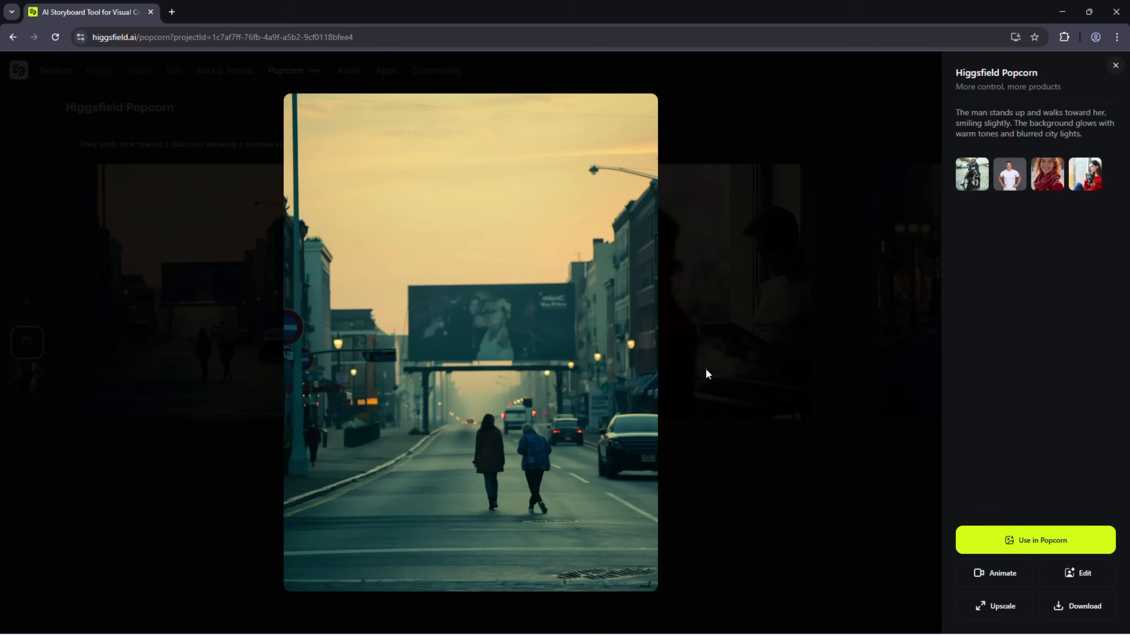
left_click(1009, 174)
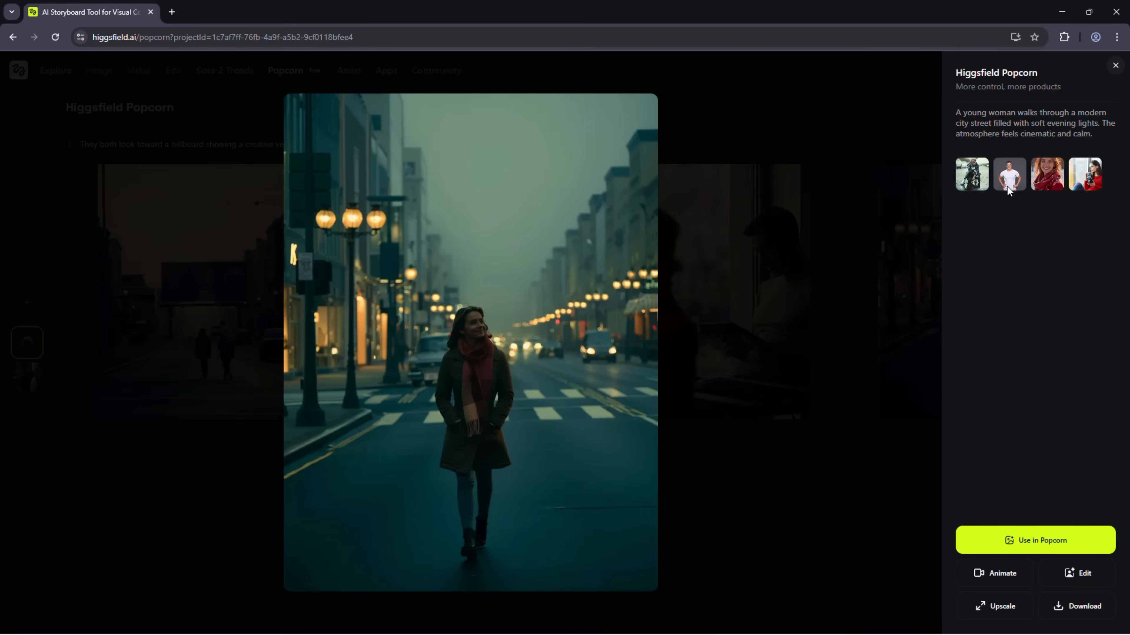
left_click(1115, 65)
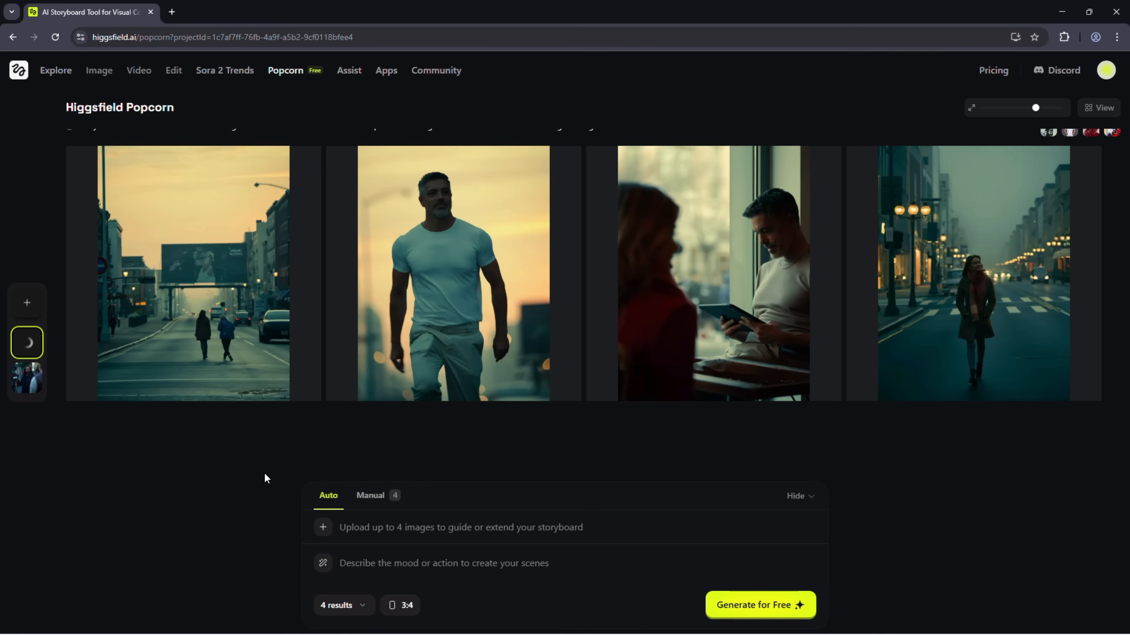
mouse_move(531, 538)
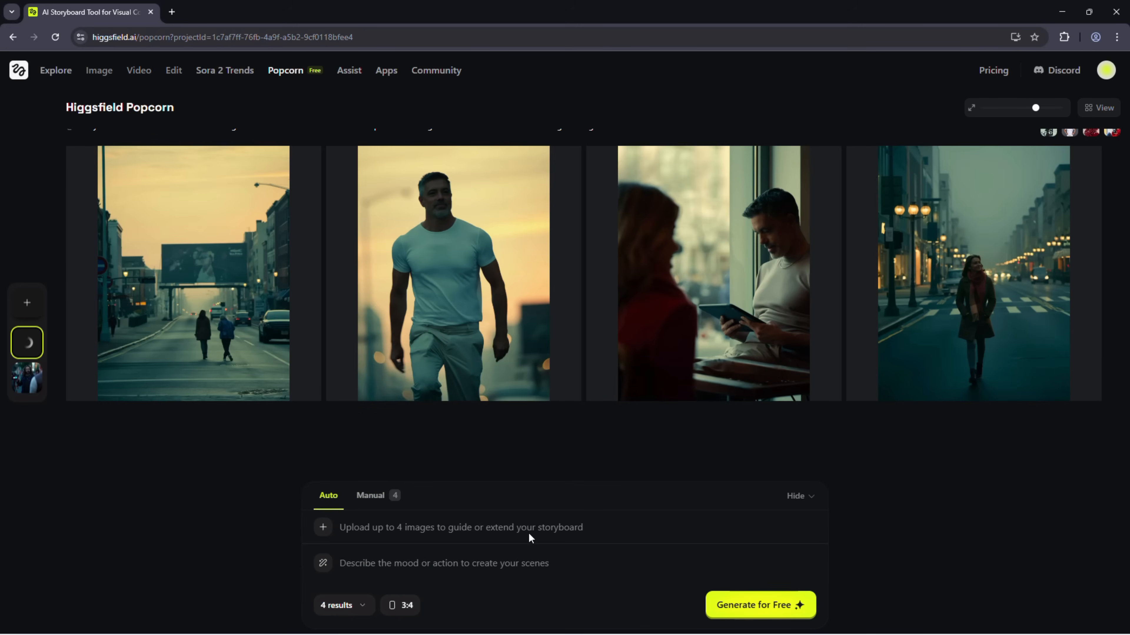
mouse_move(323, 527)
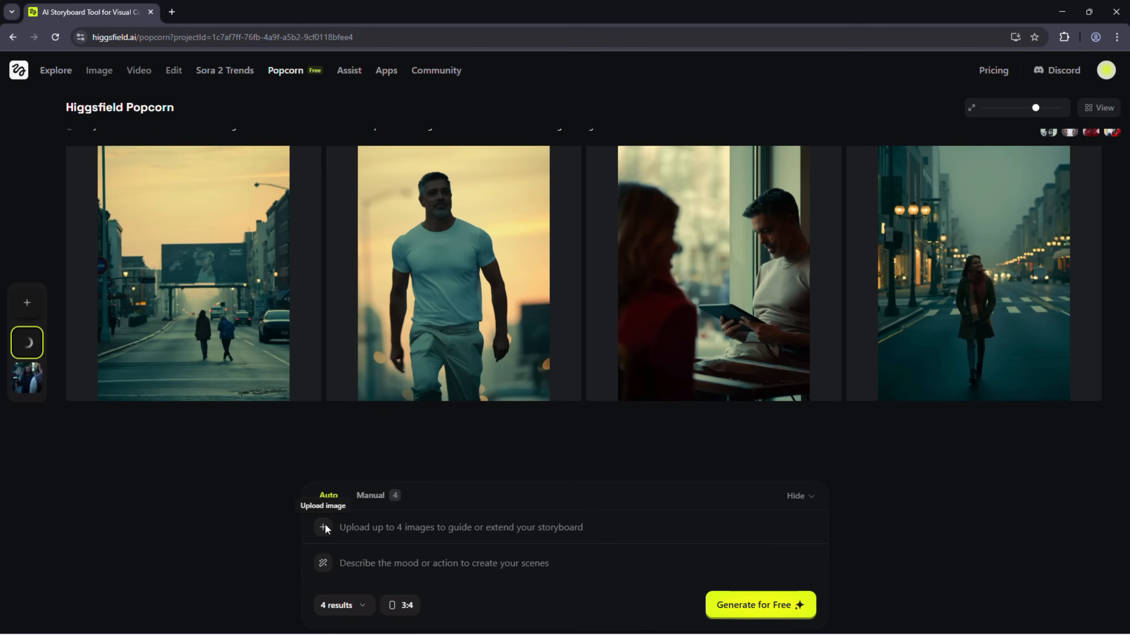
Add a reference image, prompt 'The woman walks through Tokyo holding an object from image two.', set 16:9 and generate
left_click(323, 527)
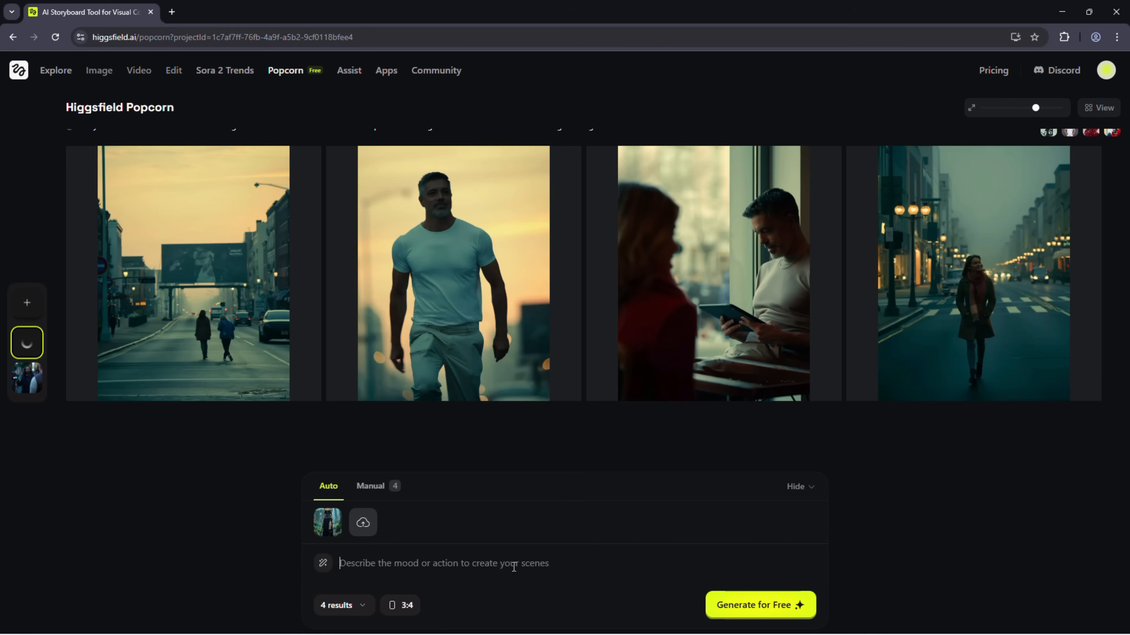
type("The woman walks through Tokyo holding an object from image two.")
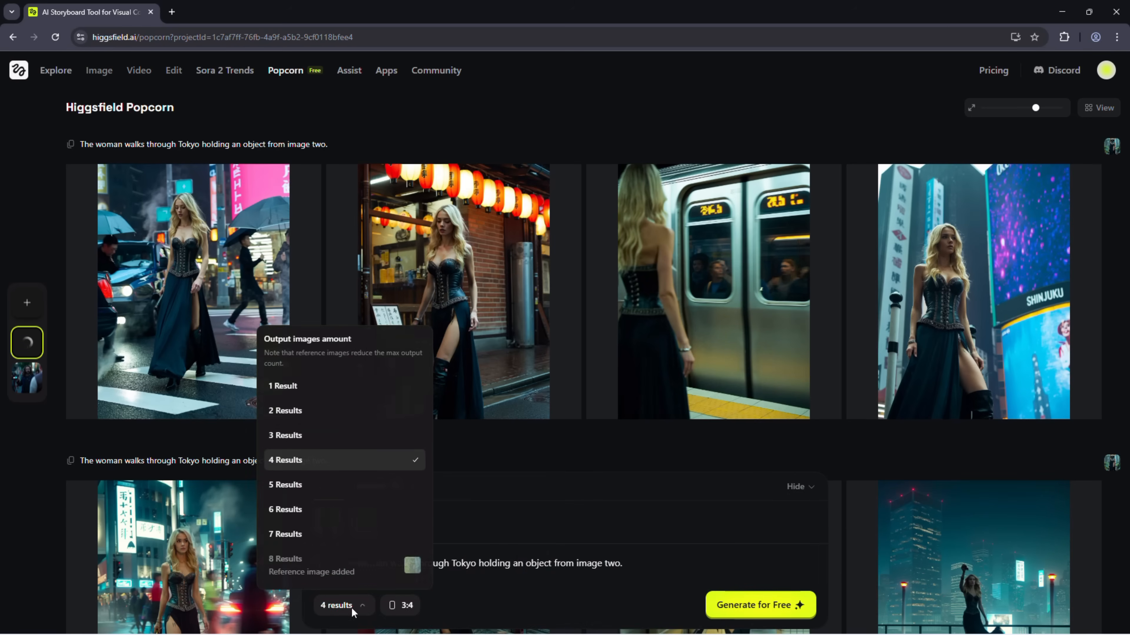
mouse_move(344, 534)
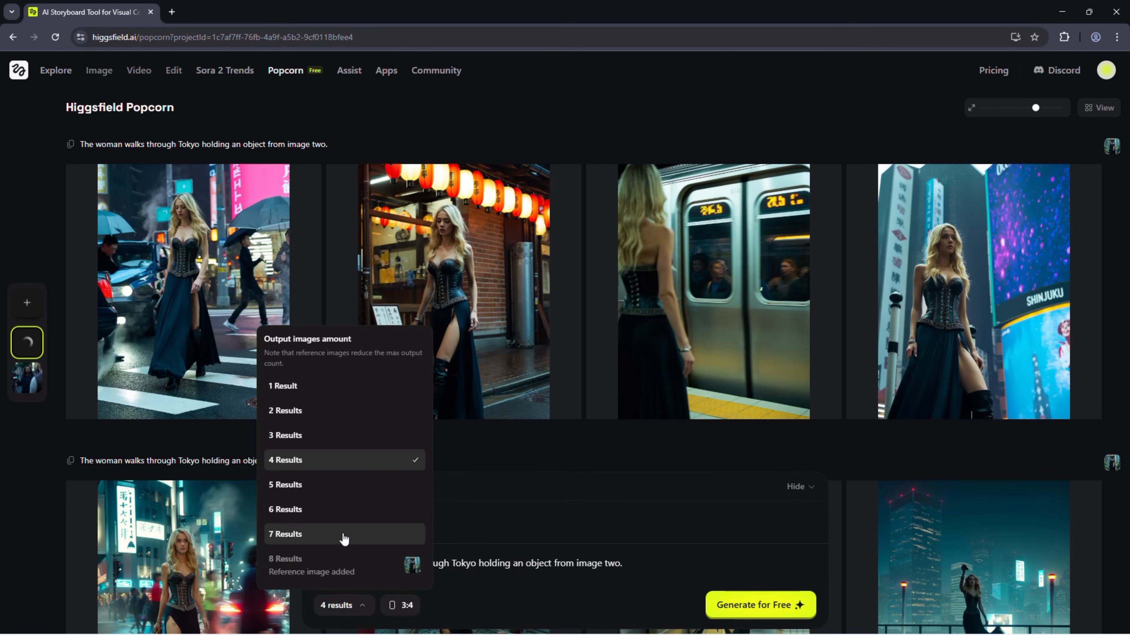
left_click(286, 534)
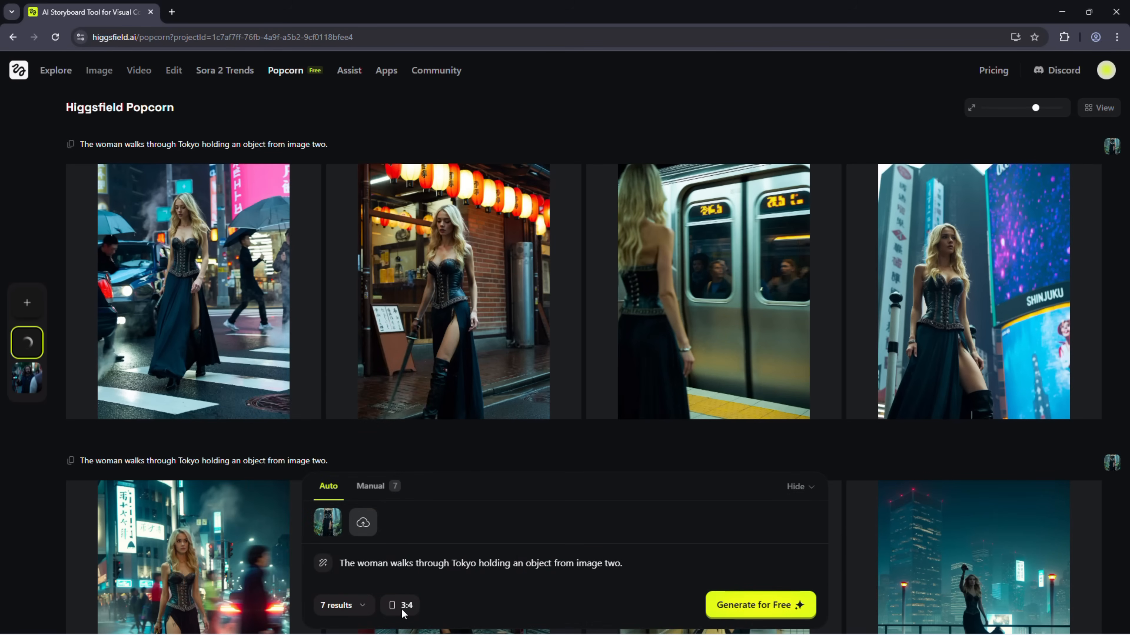
left_click(399, 605)
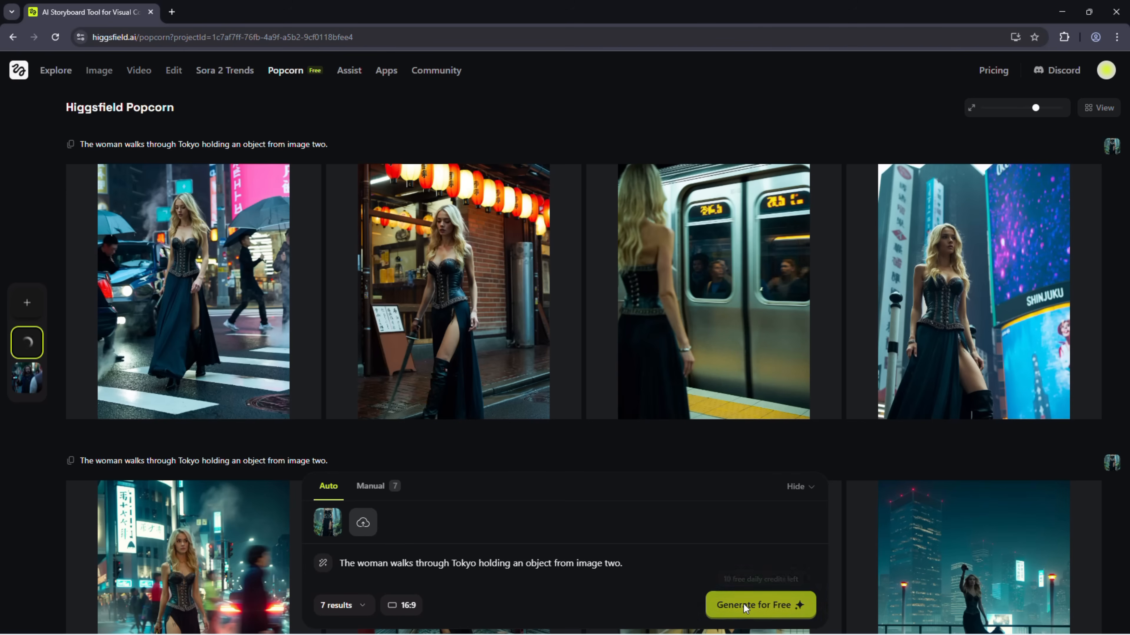
left_click(193, 557)
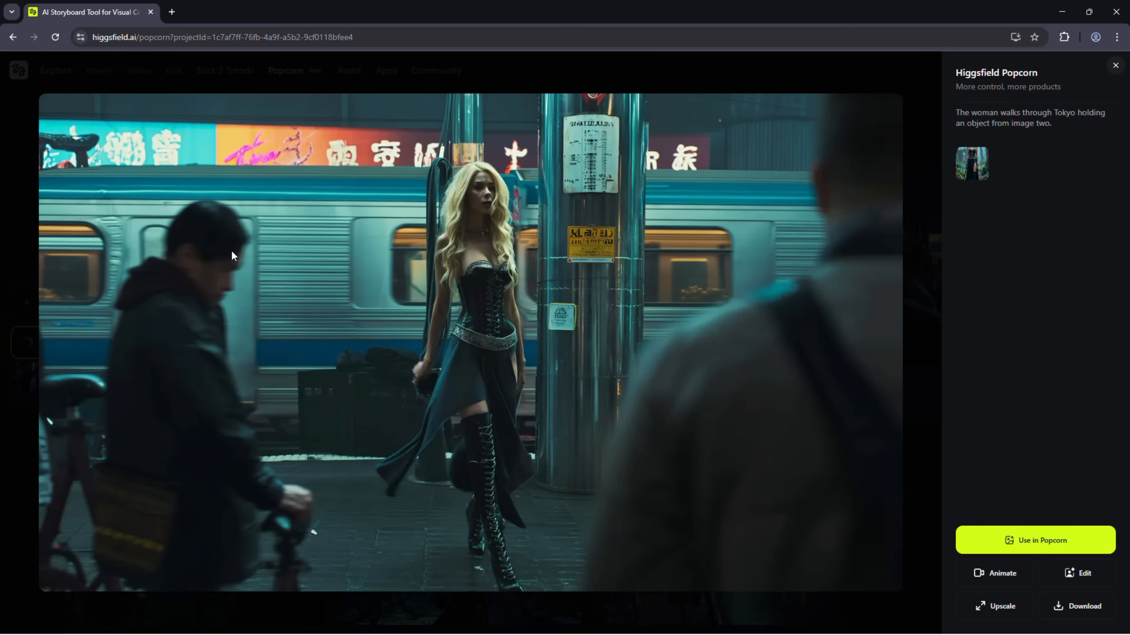
Close the viewer, dismiss the first image's actions menu and return to the Popcorn start page
left_click(1114, 65)
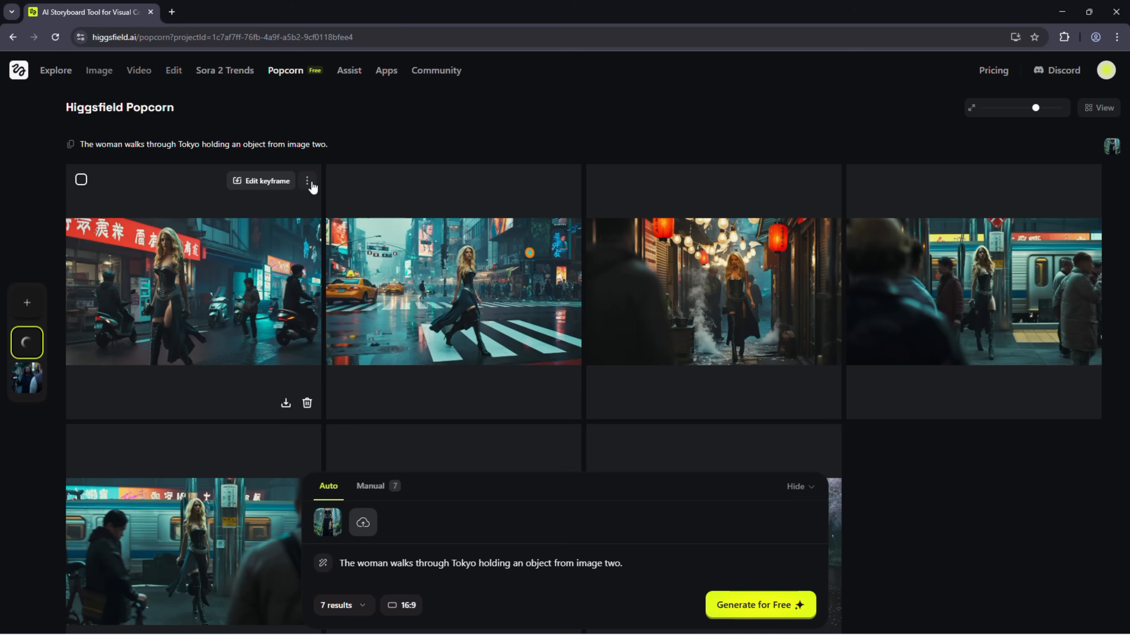
left_click(307, 181)
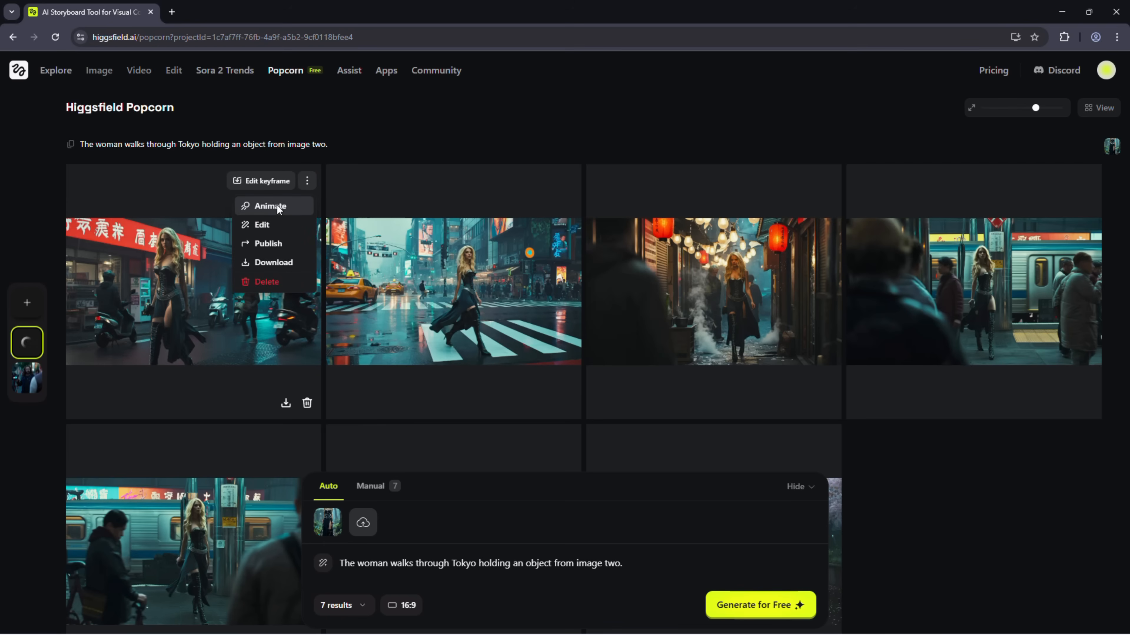
mouse_move(282, 229)
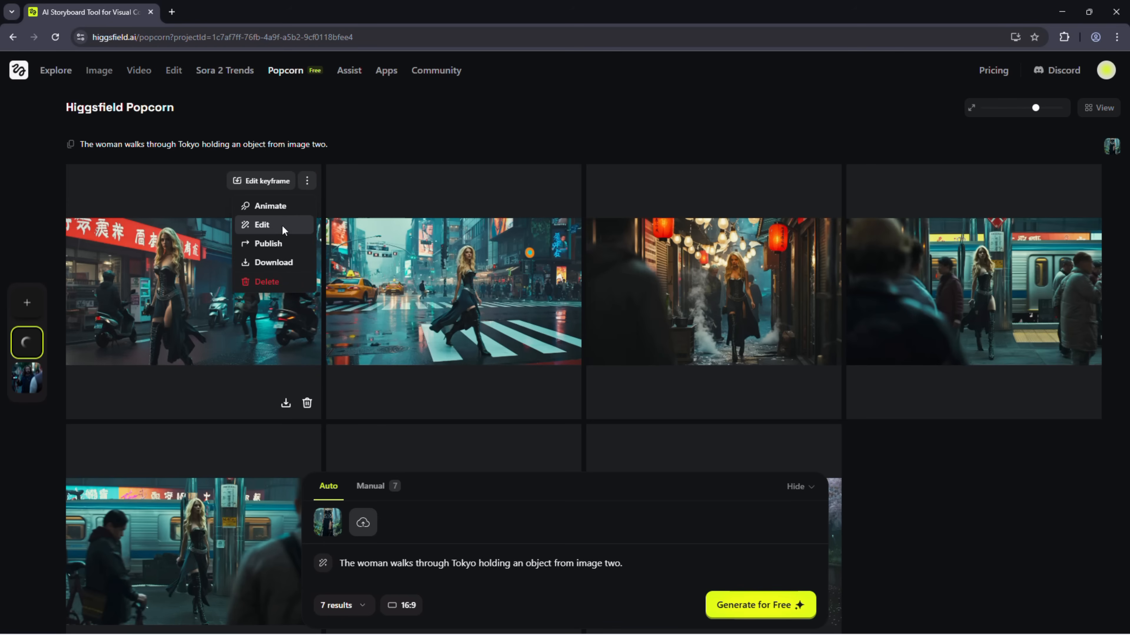
mouse_move(278, 269)
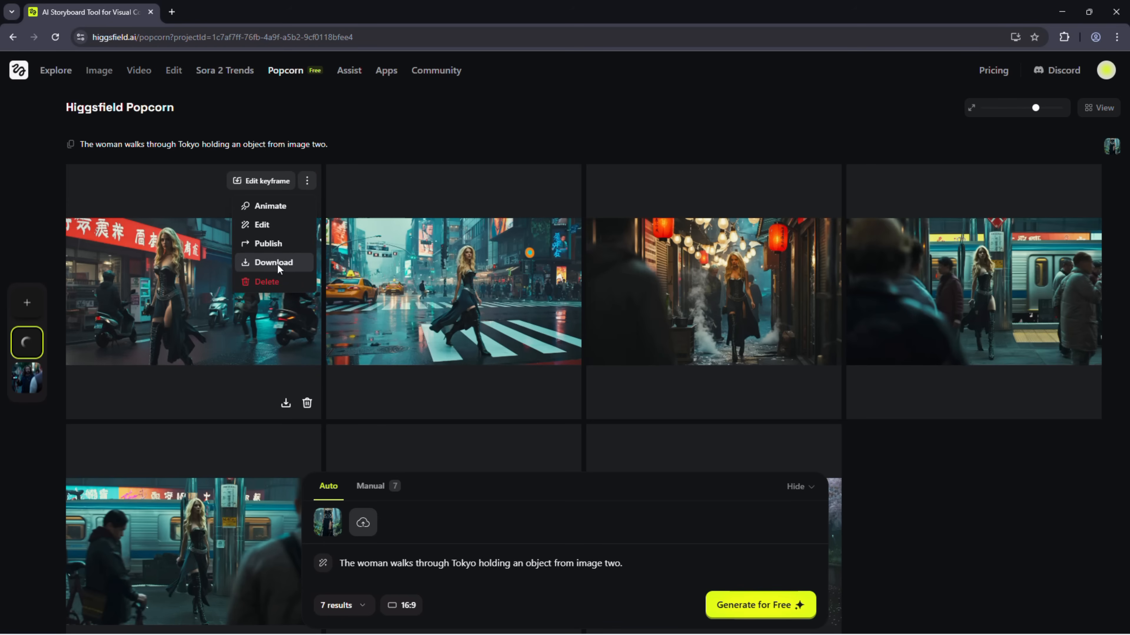
mouse_move(353, 155)
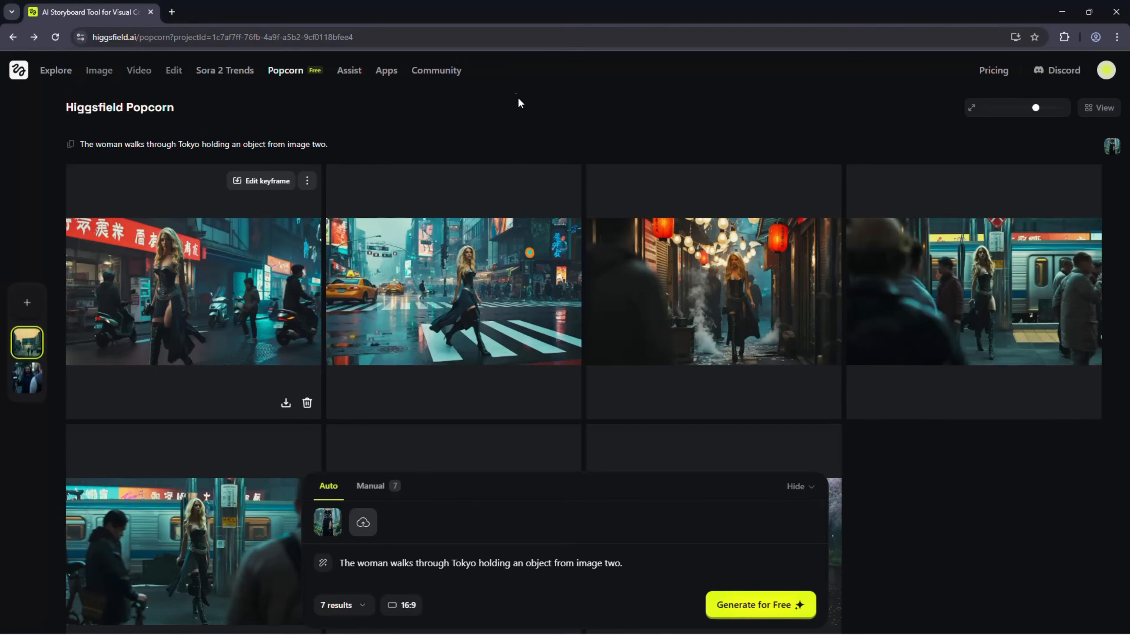
mouse_move(285, 70)
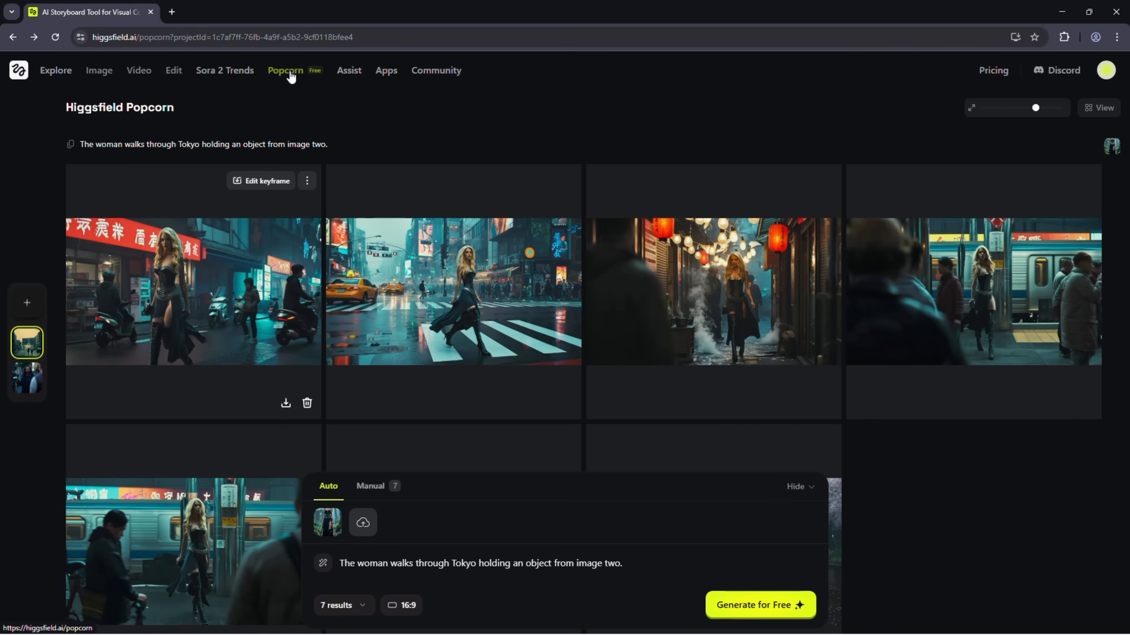
left_click(285, 70)
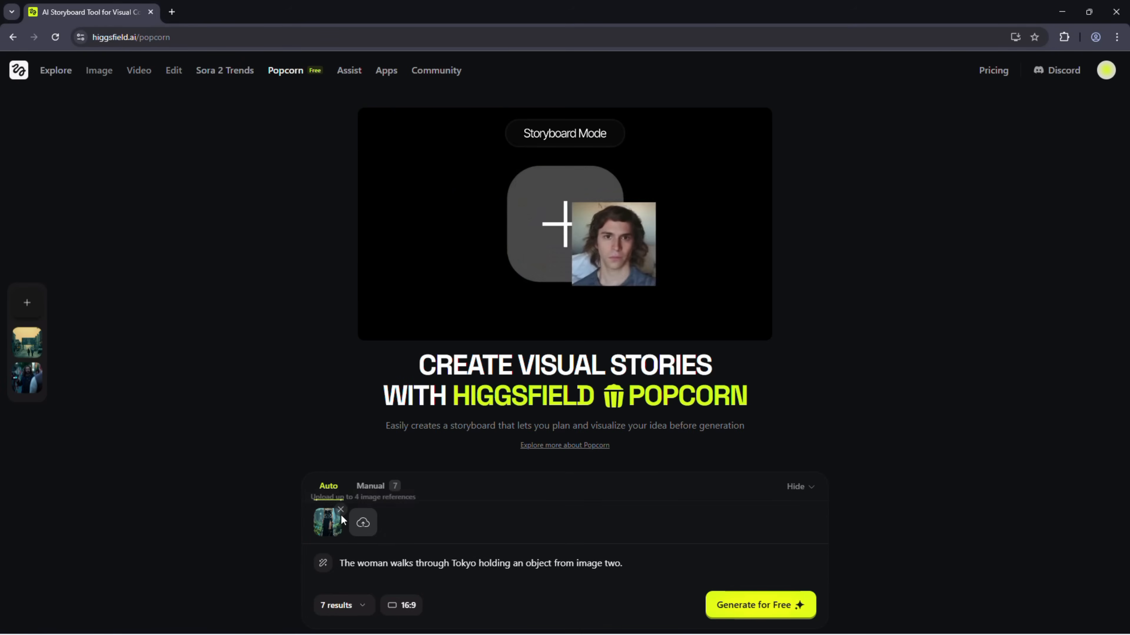
Swap in the man's reference photo, set 4 results and generate the ice-mountain explorer scenes
left_click(339, 510)
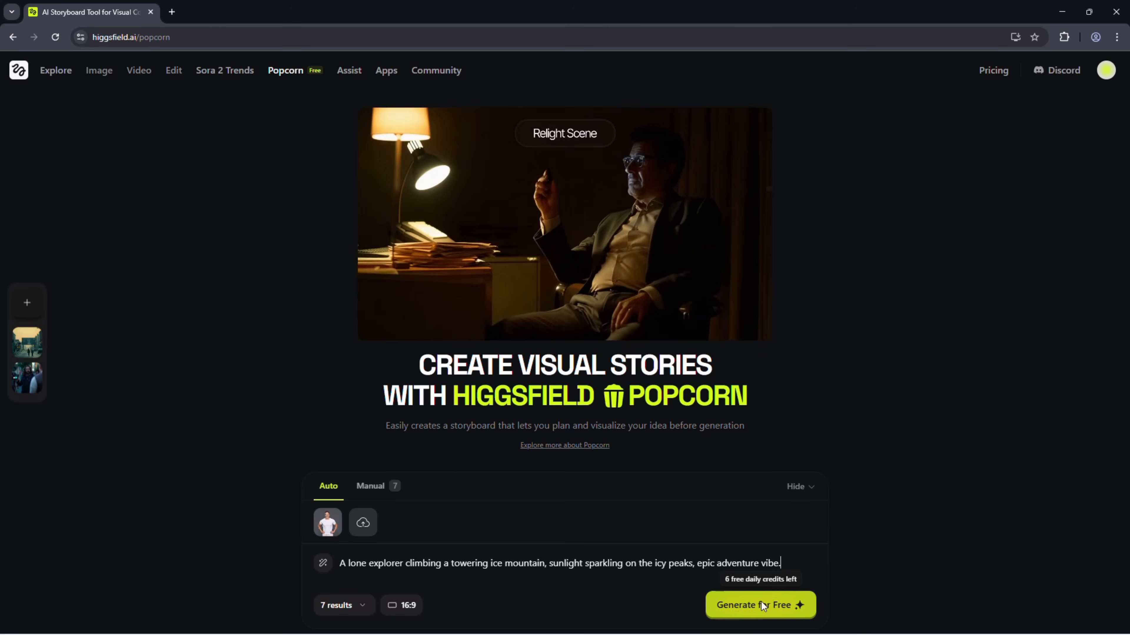
left_click(401, 606)
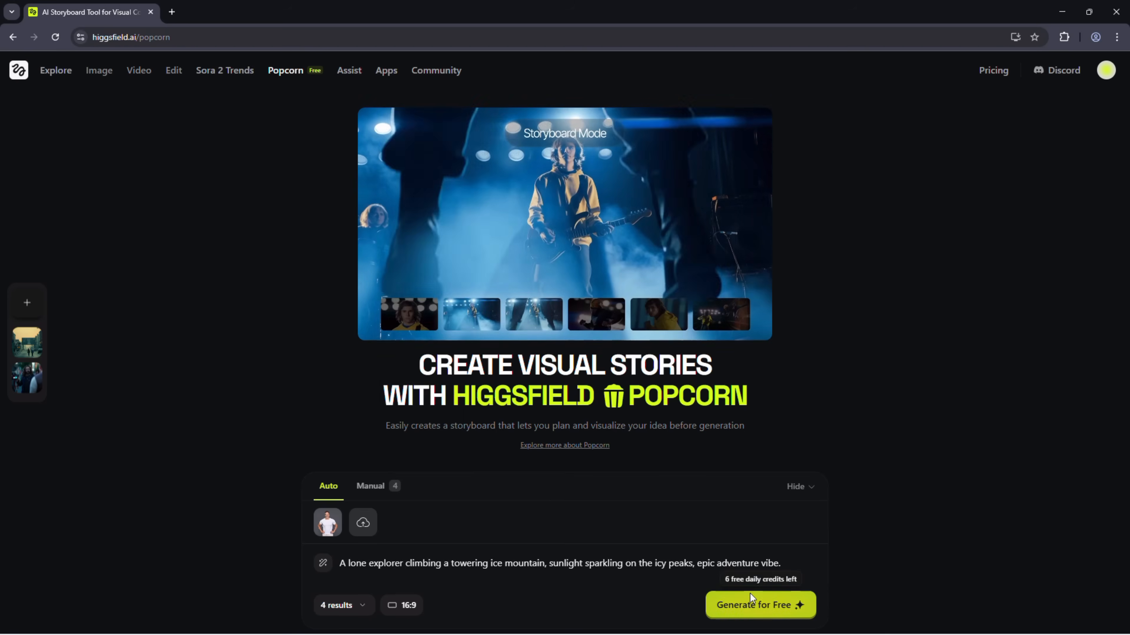
left_click(758, 605)
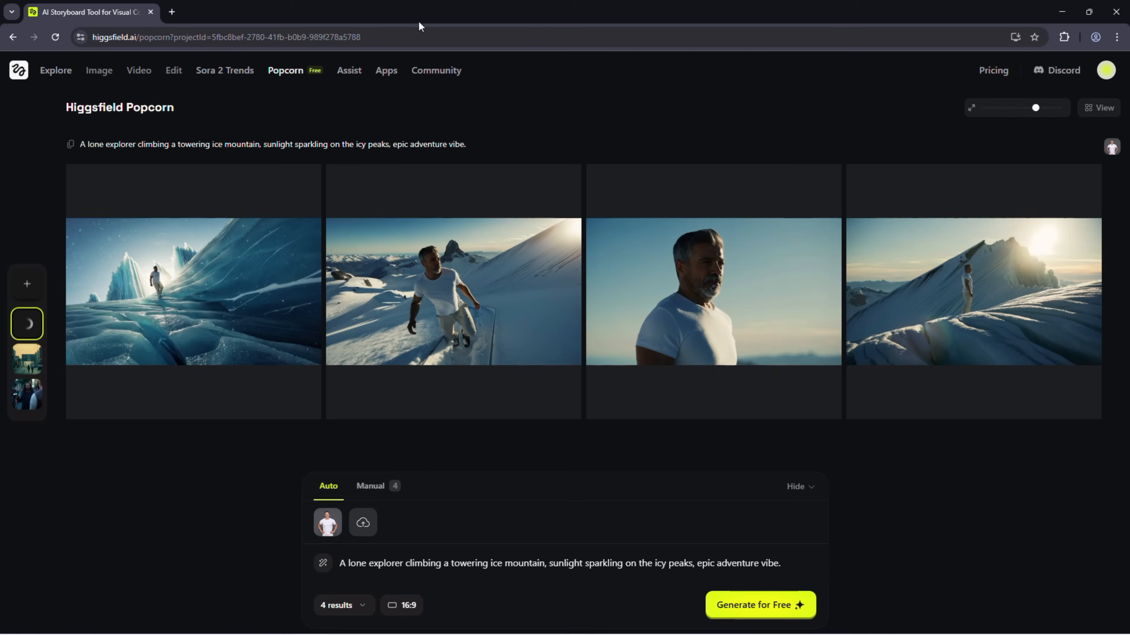
left_click(192, 292)
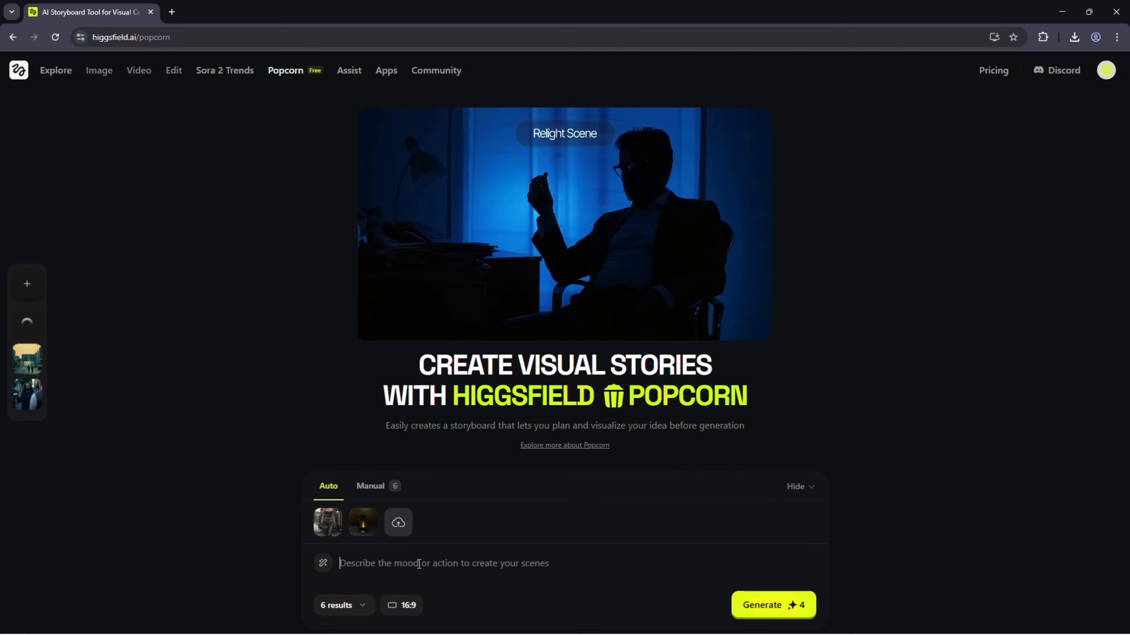
Generate the girl-with-lantern magical forest scenes and close the enlarged result
left_click(773, 604)
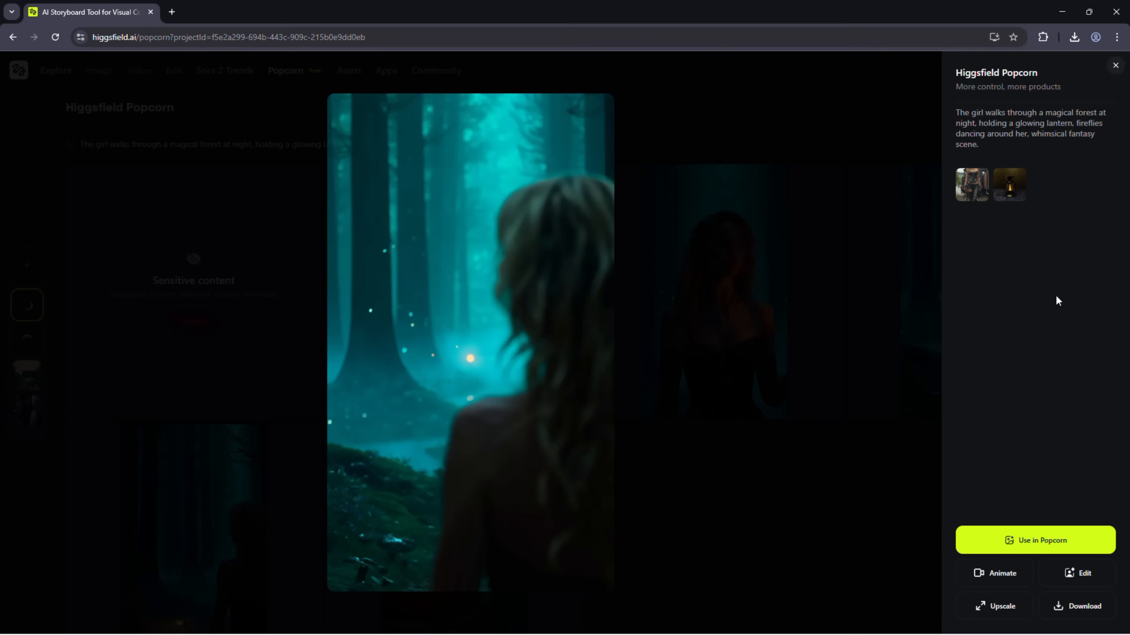
left_click(1008, 184)
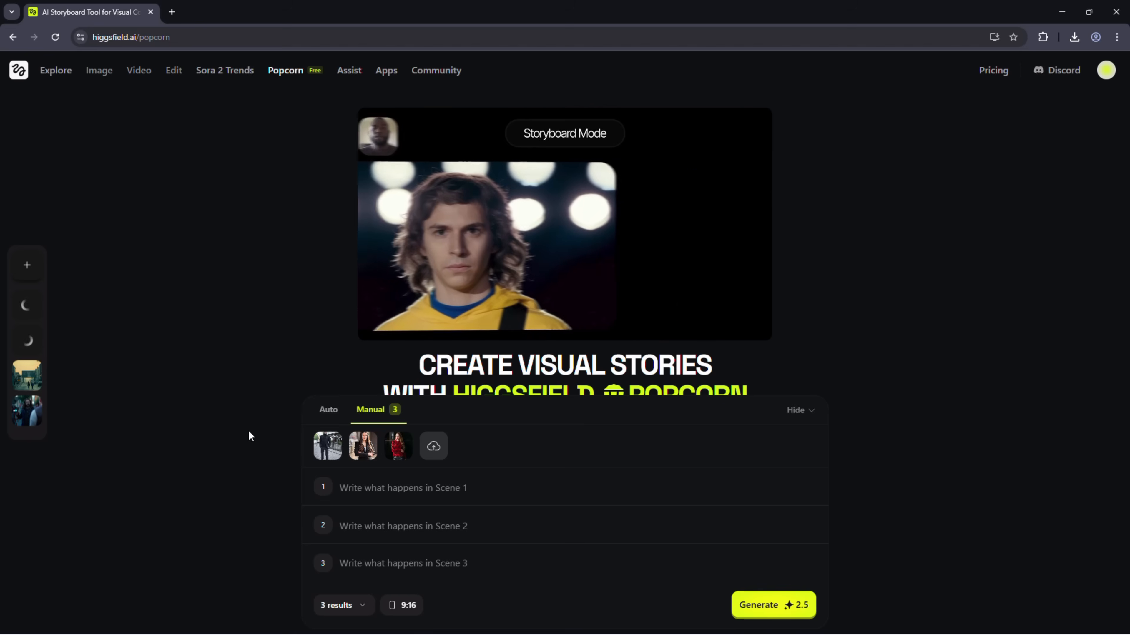
Write the glowing-laboratory scientist, subway tunnel and cherry-blossom scene prompts and generate the three scenes
left_click(774, 604)
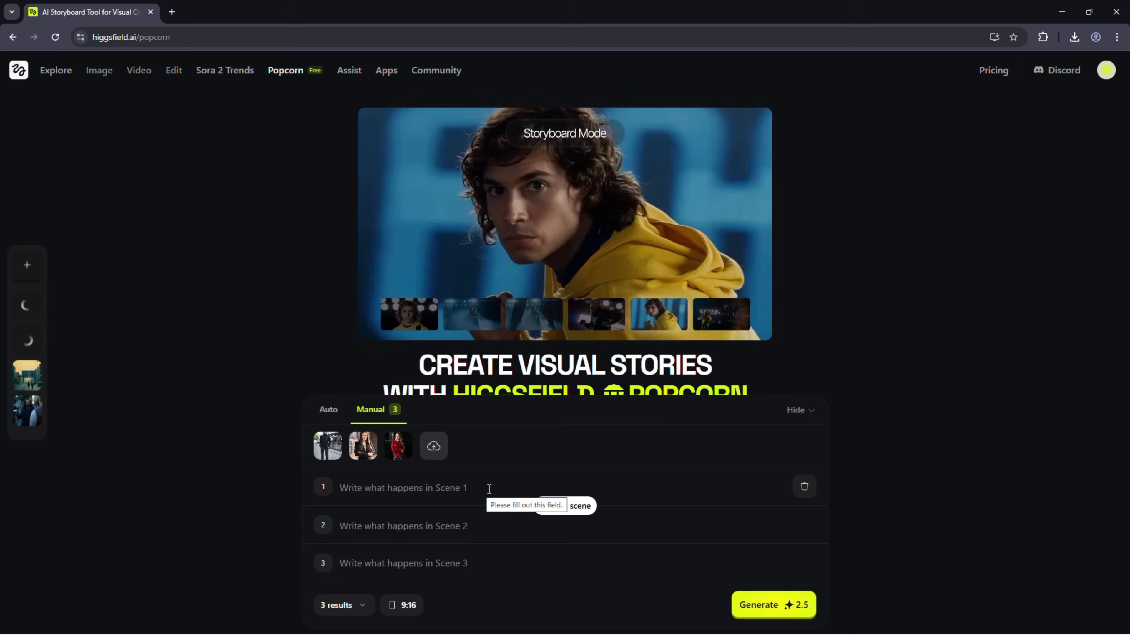
type("A scientist stands in a glowing laboratory filled with holographic screens, electricity sparking around a half-built robot, tense sci-fi atmosphere.")
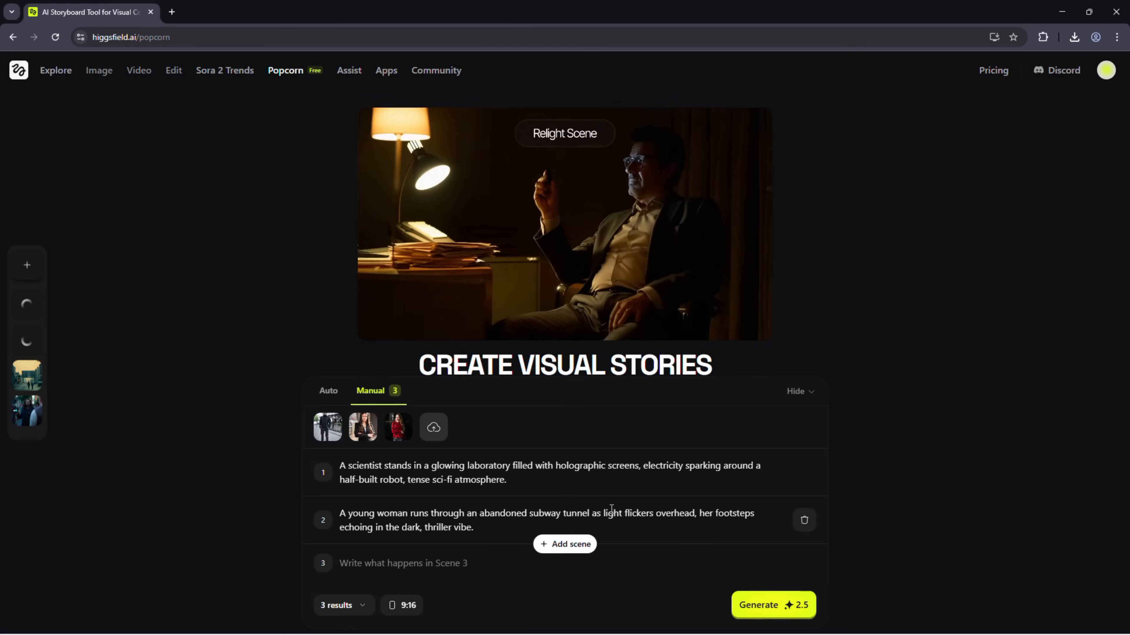
left_click(564, 134)
type("An old man sits beneath a cherry blossom tree, writing in his notebook while petals fall around him, peaceful and emotional moment.")
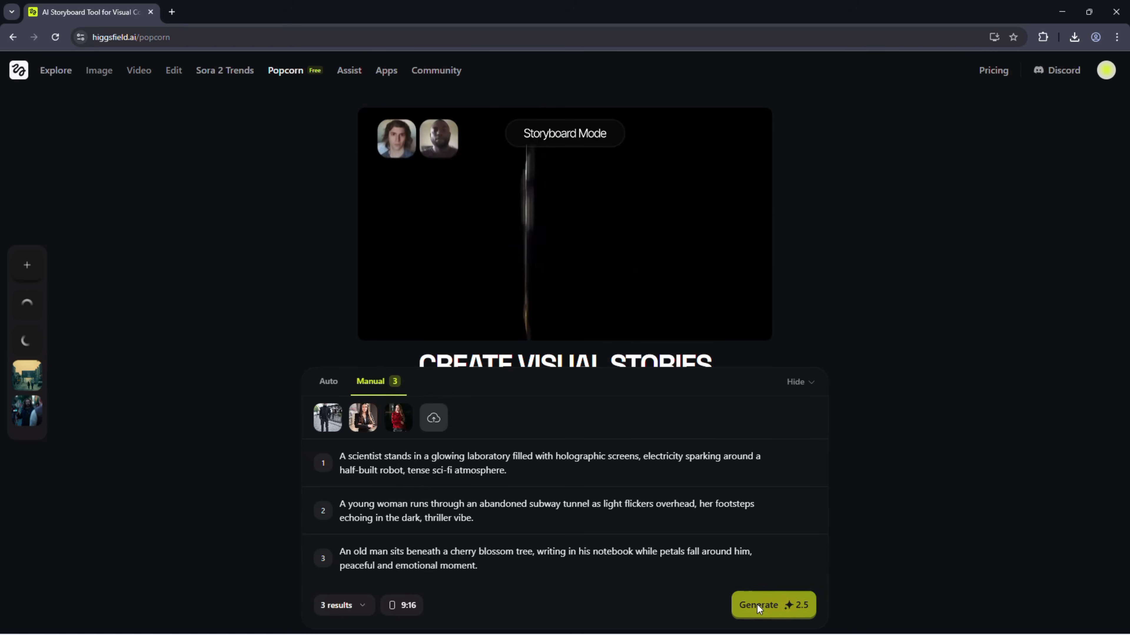
left_click(772, 605)
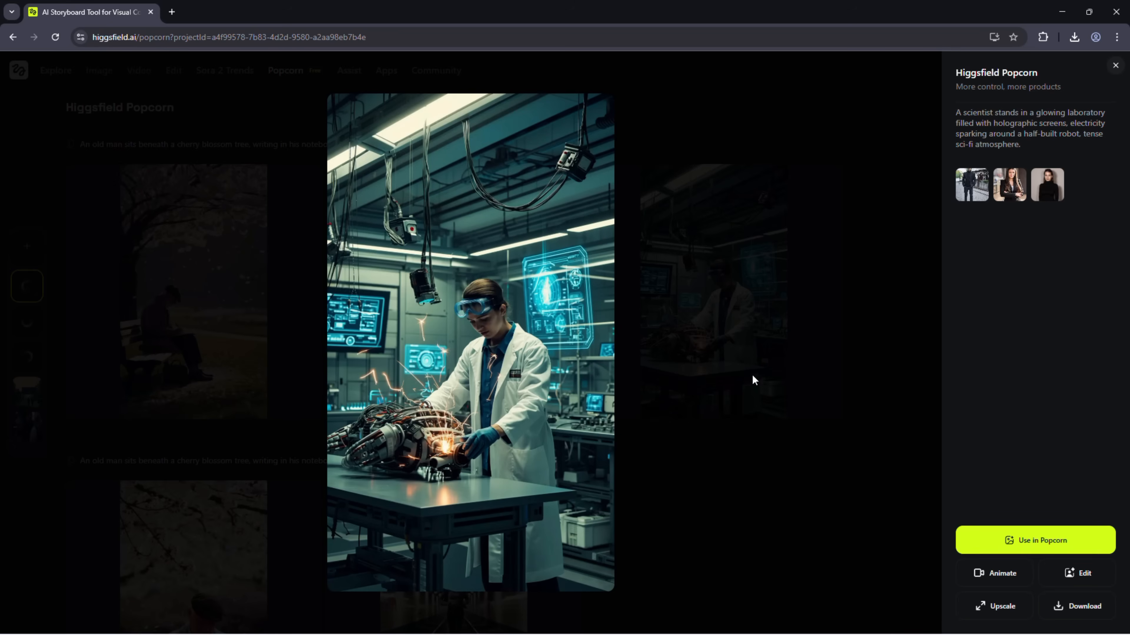
mouse_move(883, 346)
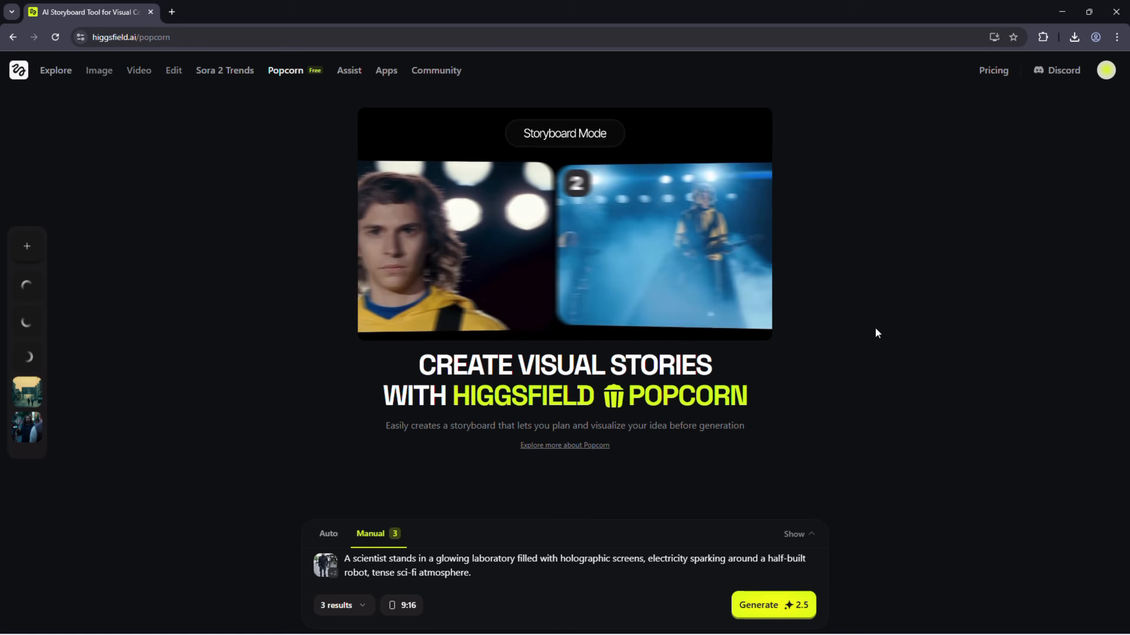
Return to the Higgsfield Explore home page and reach the Sora 2 Community showcase
left_click(18, 70)
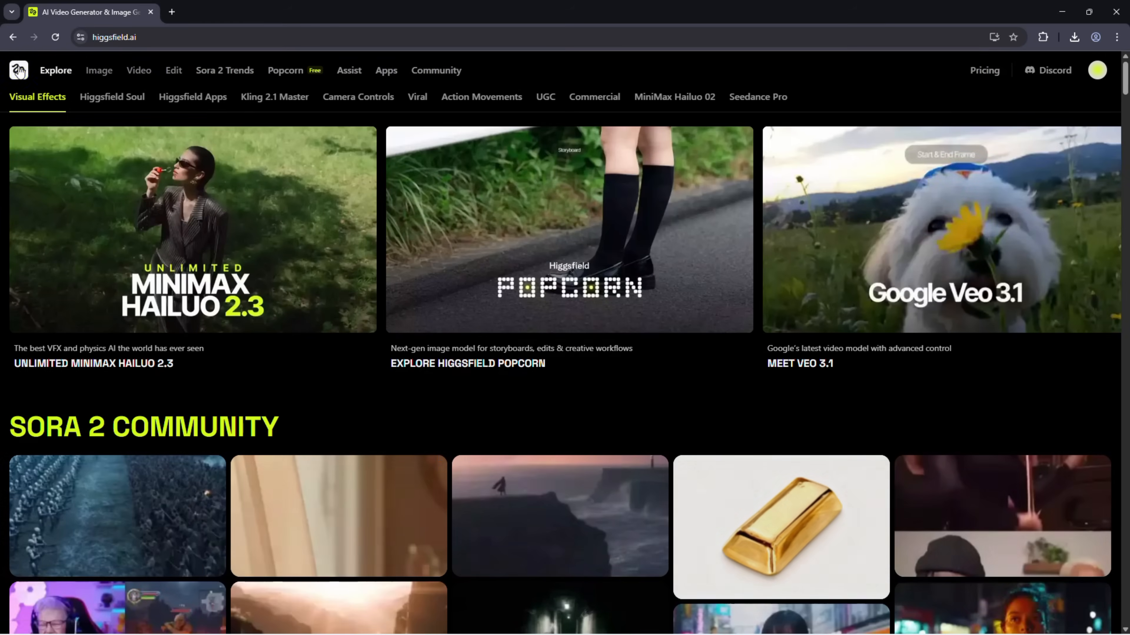
scroll("down", 3)
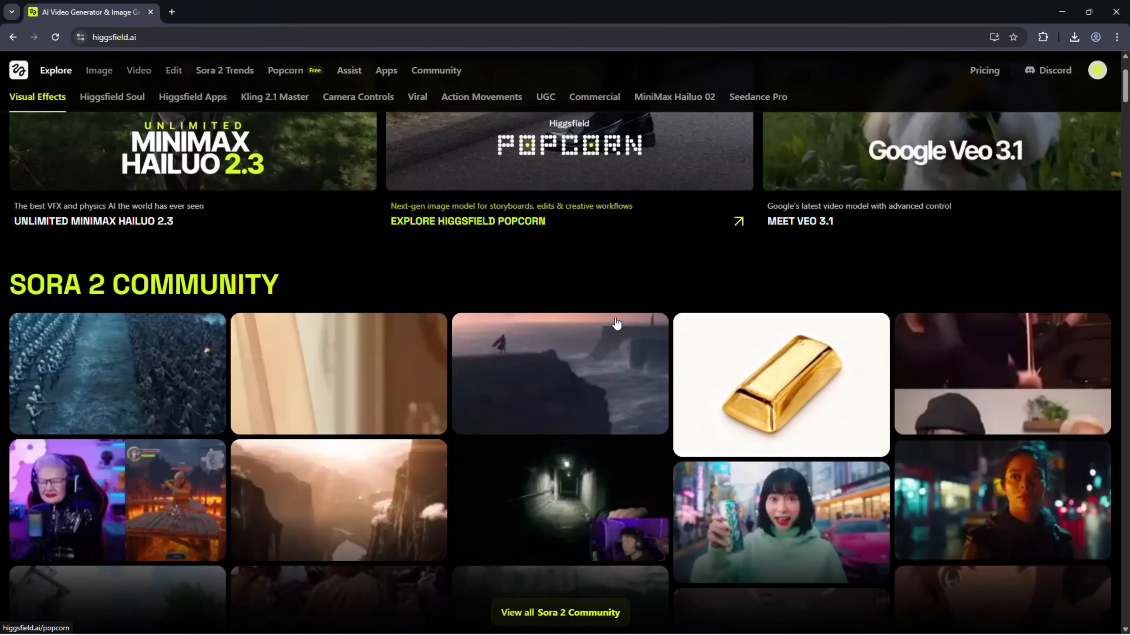